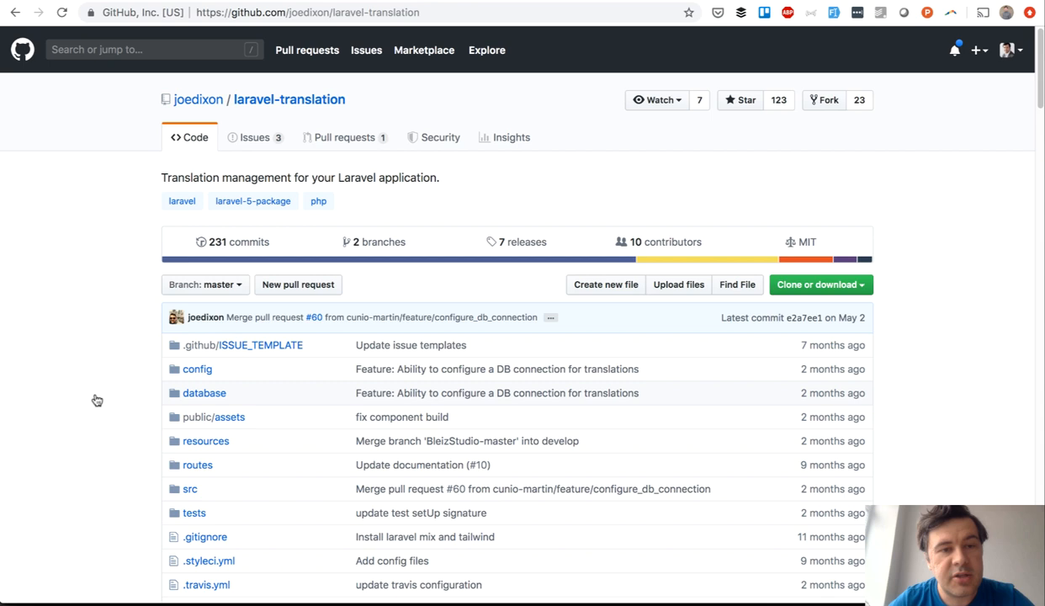
mouse_move(114, 273)
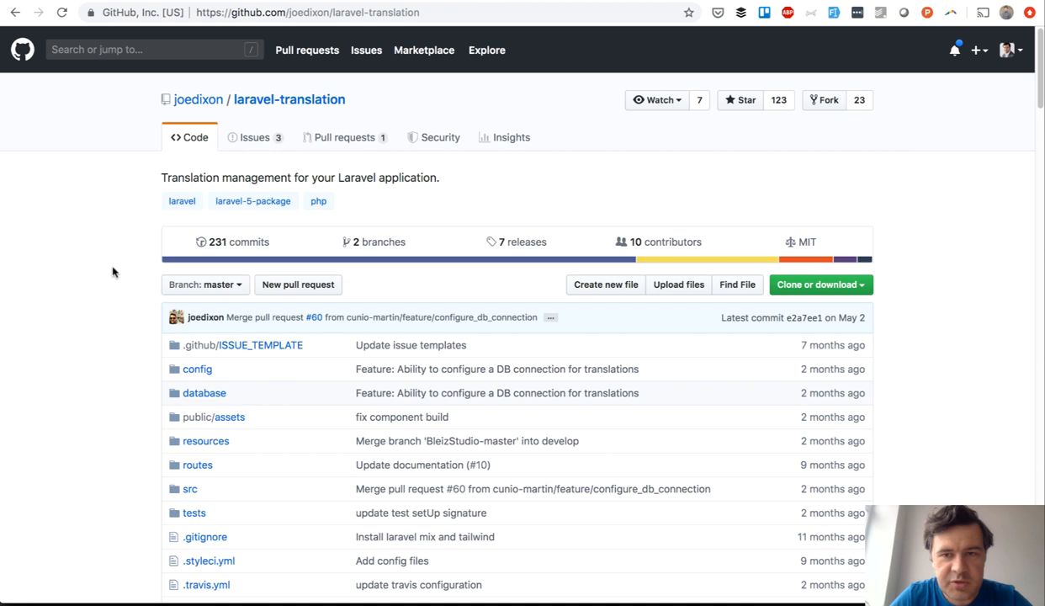
- Scroll the laravel-translation README down through its Installation and Usage instructions
scroll("down", 3)
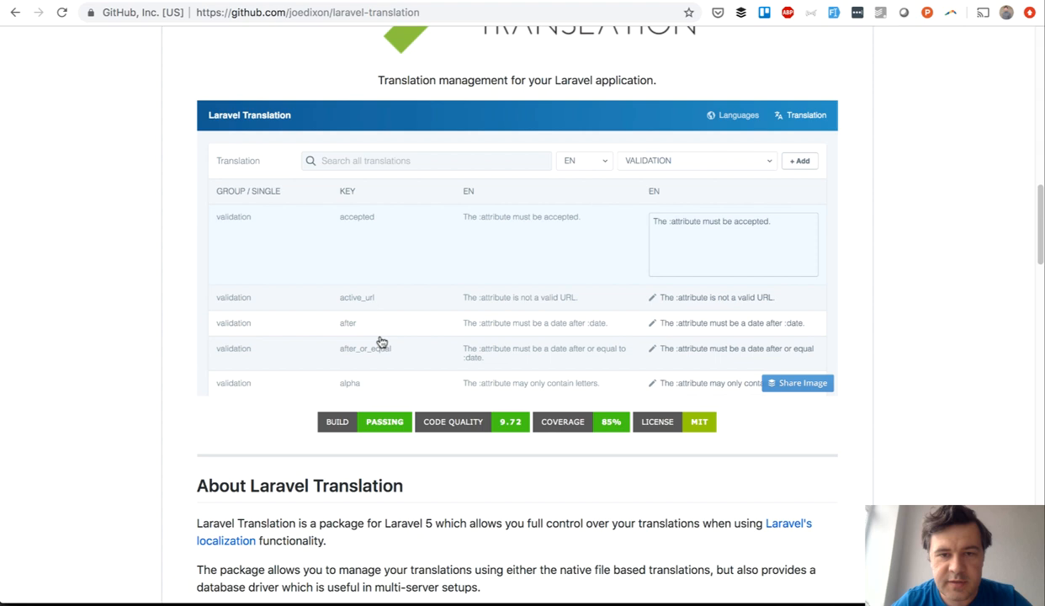
mouse_move(68, 384)
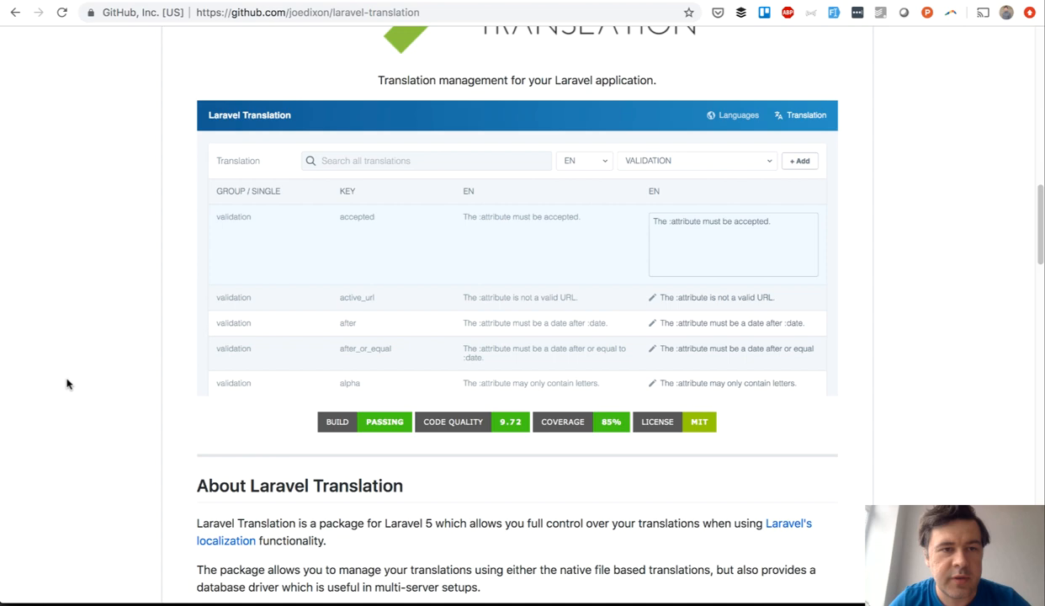
scroll("down", 3)
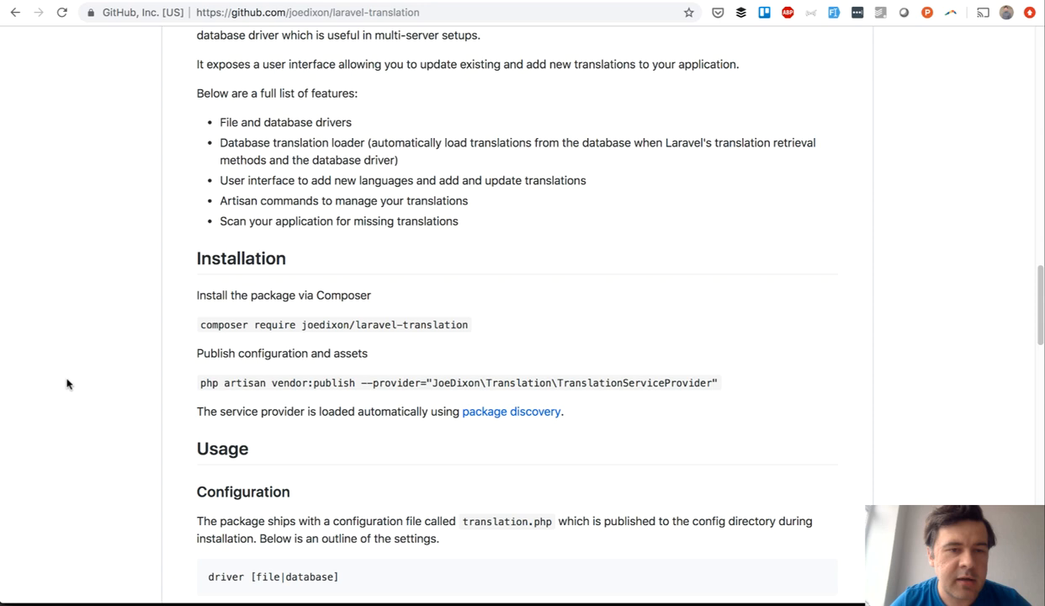
mouse_move(118, 400)
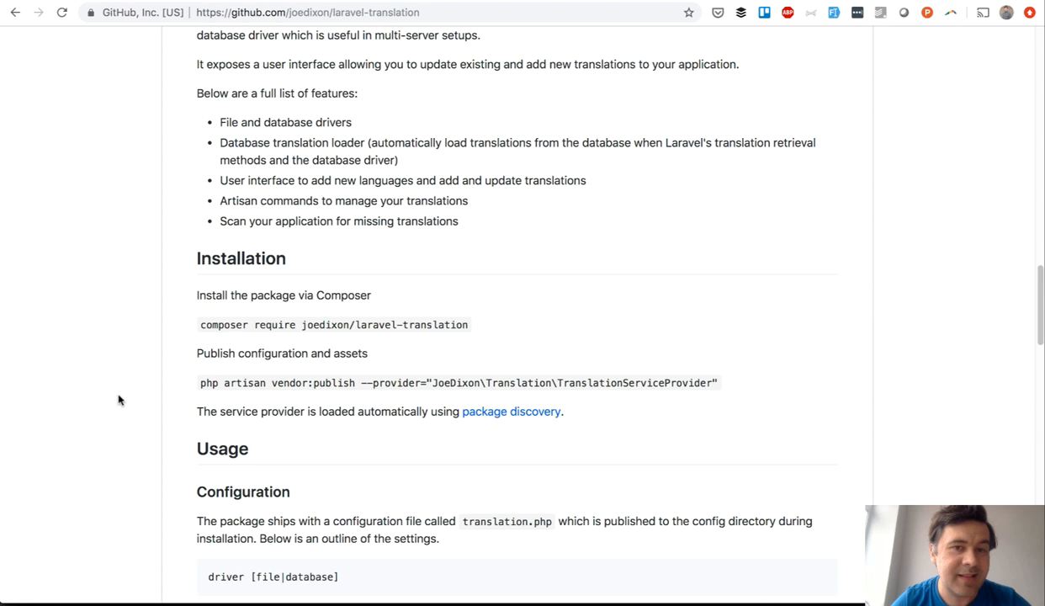
scroll("down", 3)
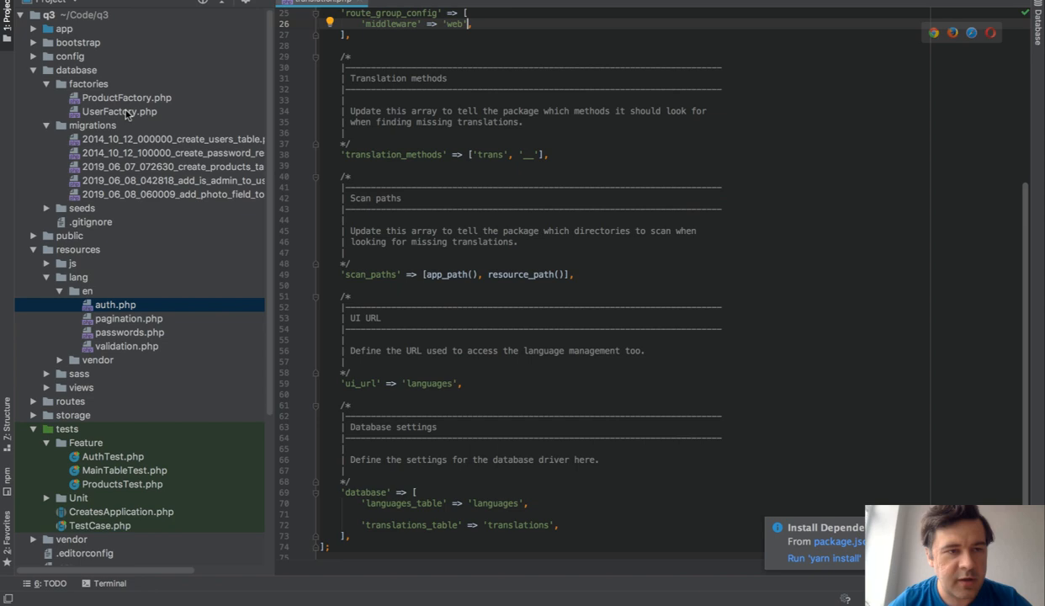
- Collapse the database folder in the project tree and review the translation config file
left_click(33, 70)
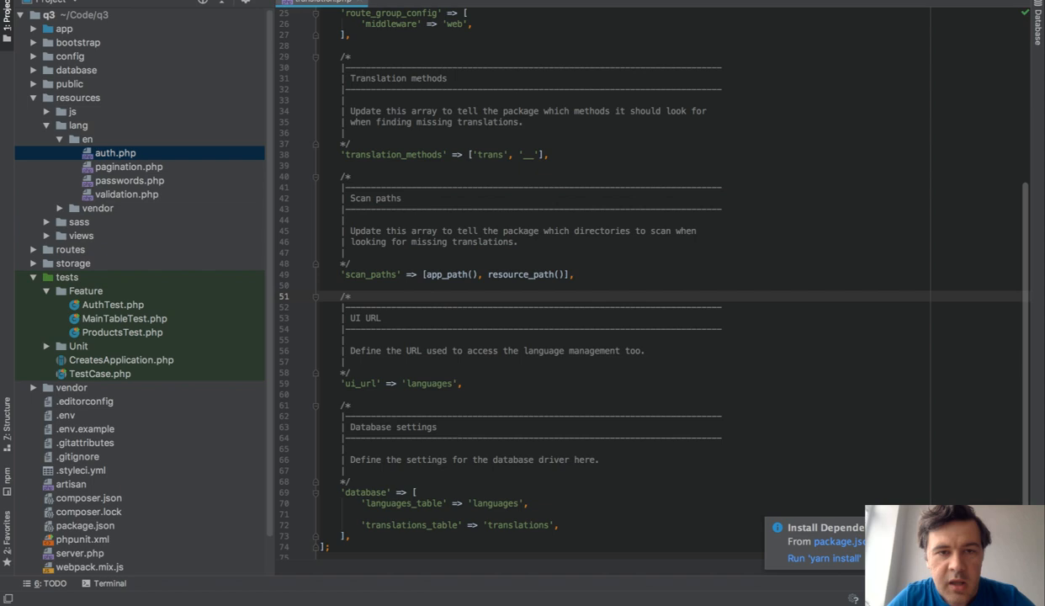
scroll("up", 3)
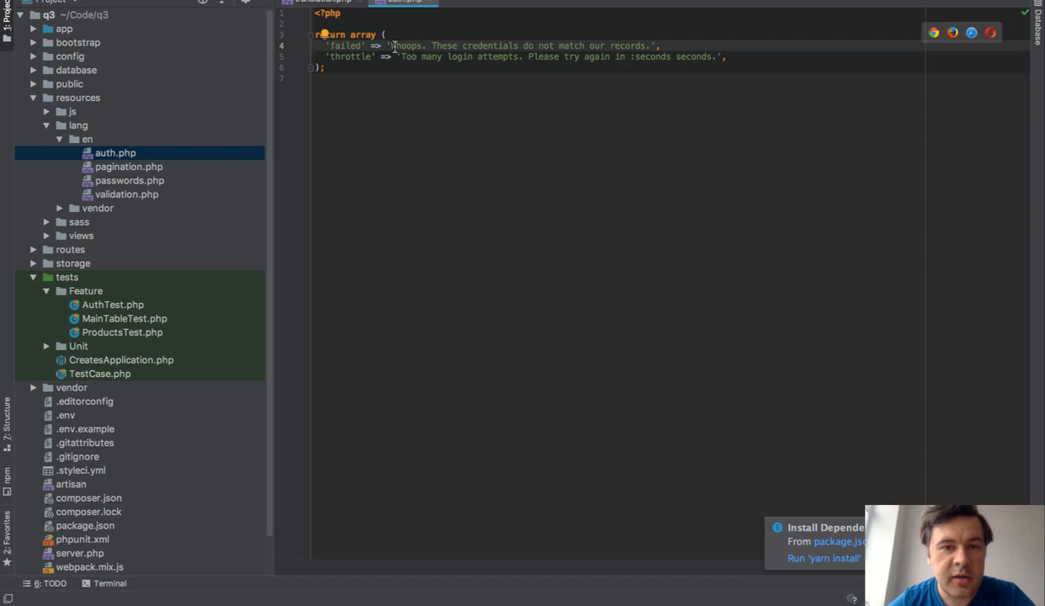
- Bring the English auth.php language file with its failed and throttle messages into focus
left_click(323, 2)
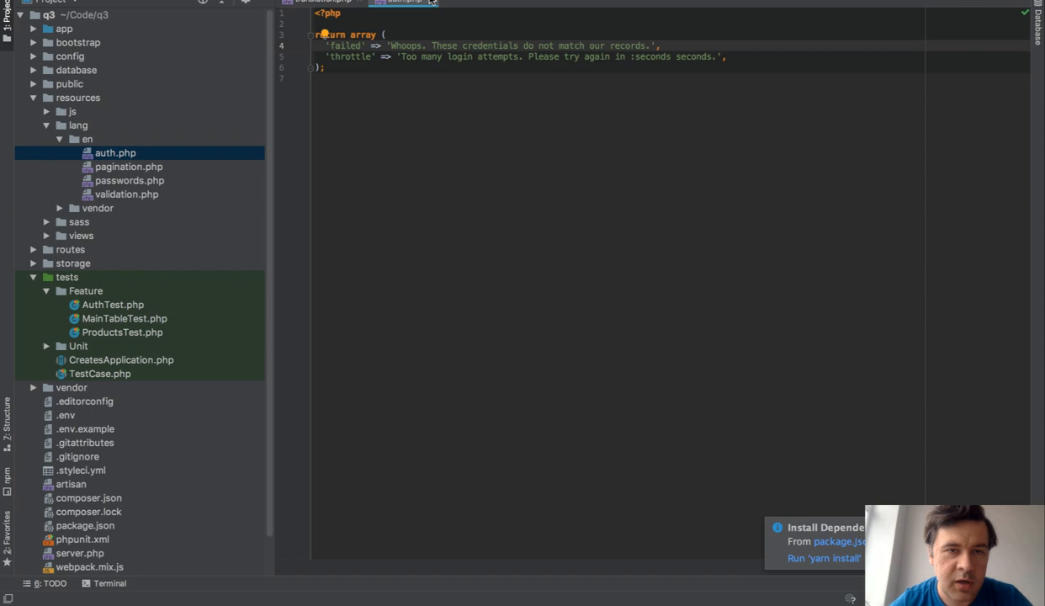
left_click(323, 2)
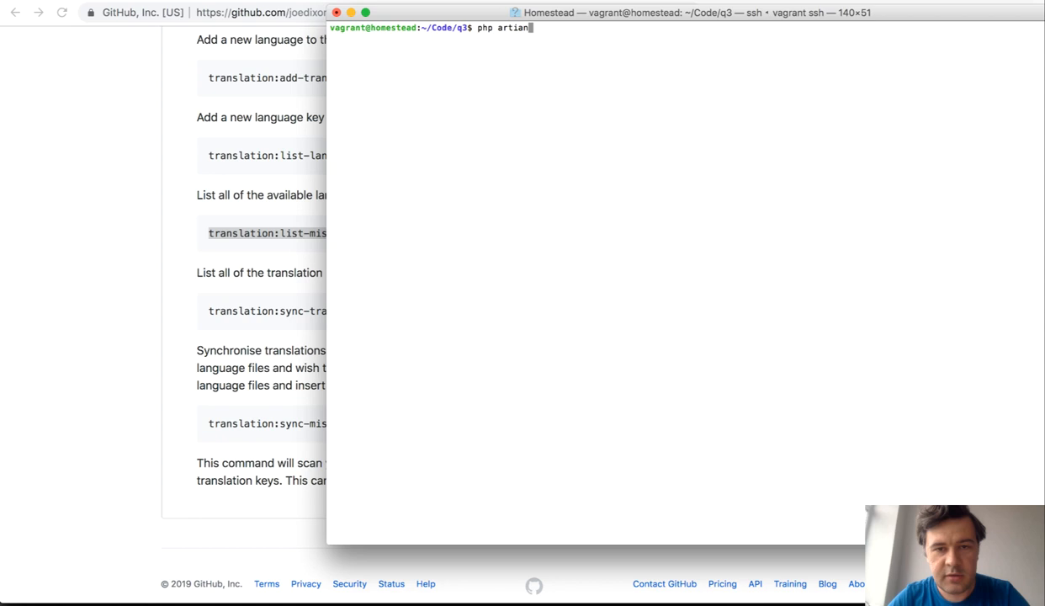
- Run the artisan command in Terminal for the translation package
key("Return")
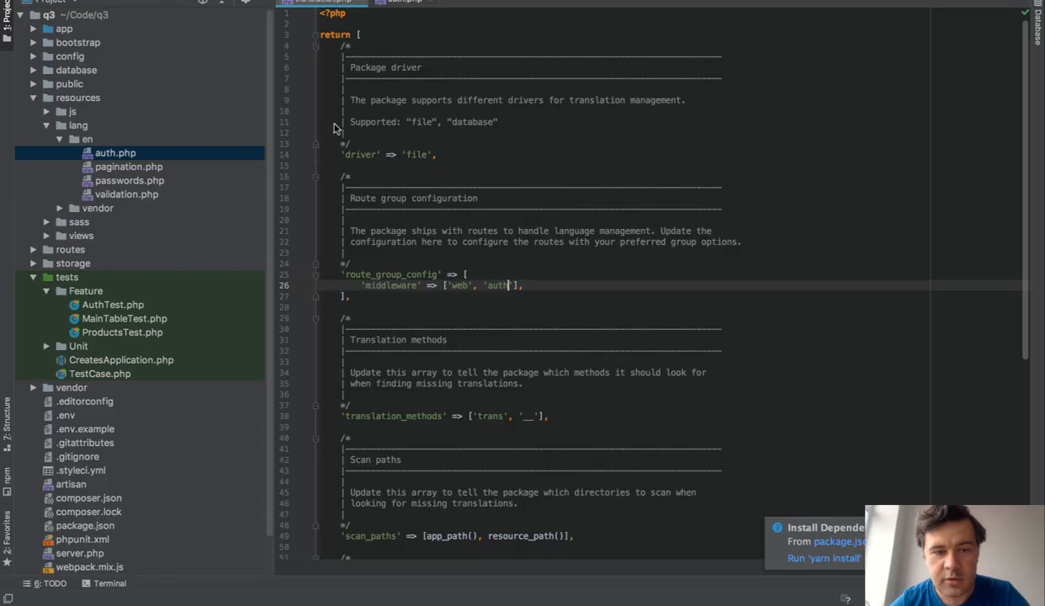
left_click(414, 2)
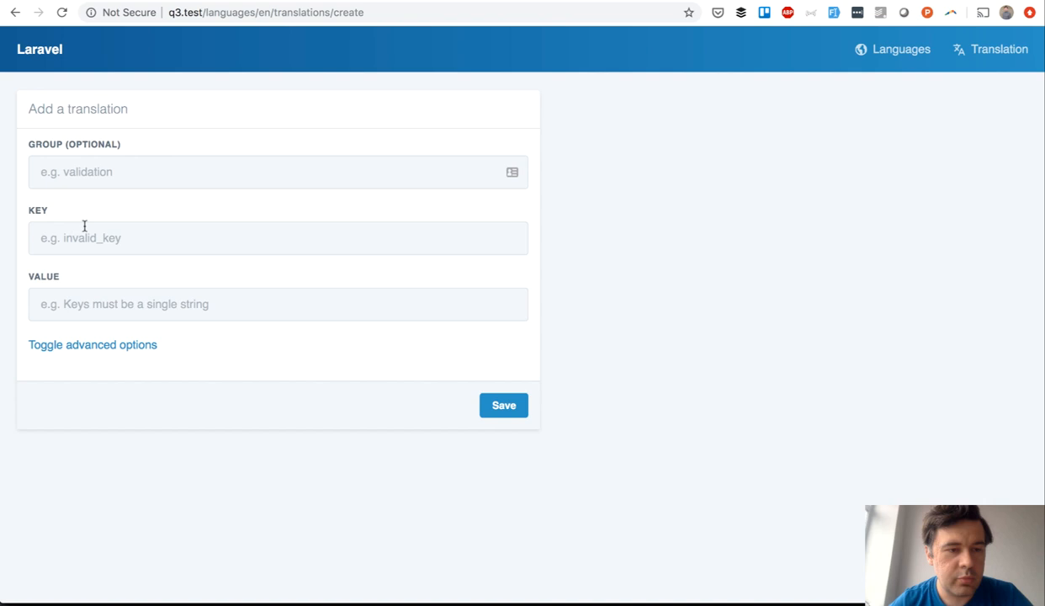
- Add a new translation with key 'Login' and value 'Log in' and save it
left_click(503, 403)
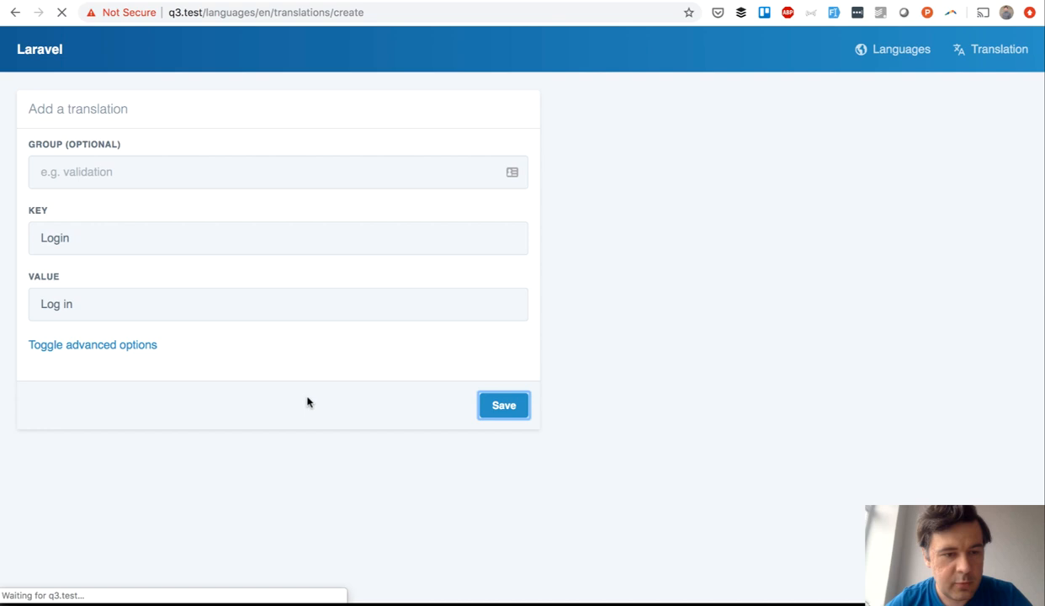
left_click(504, 403)
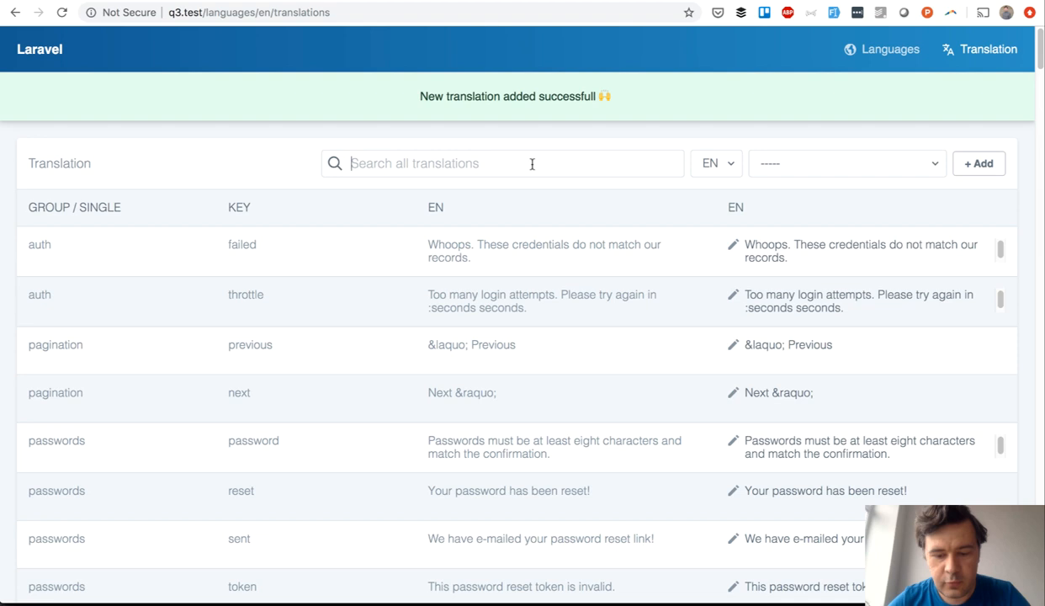
type("login")
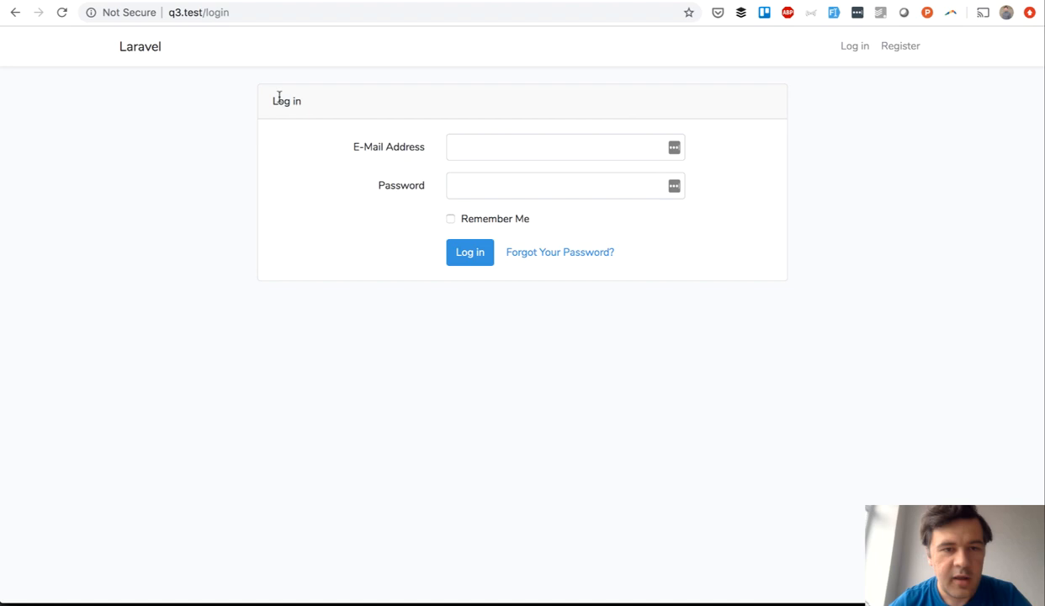
- Return to the GitHub README and review its Installation and Usage sections
left_click(307, 12)
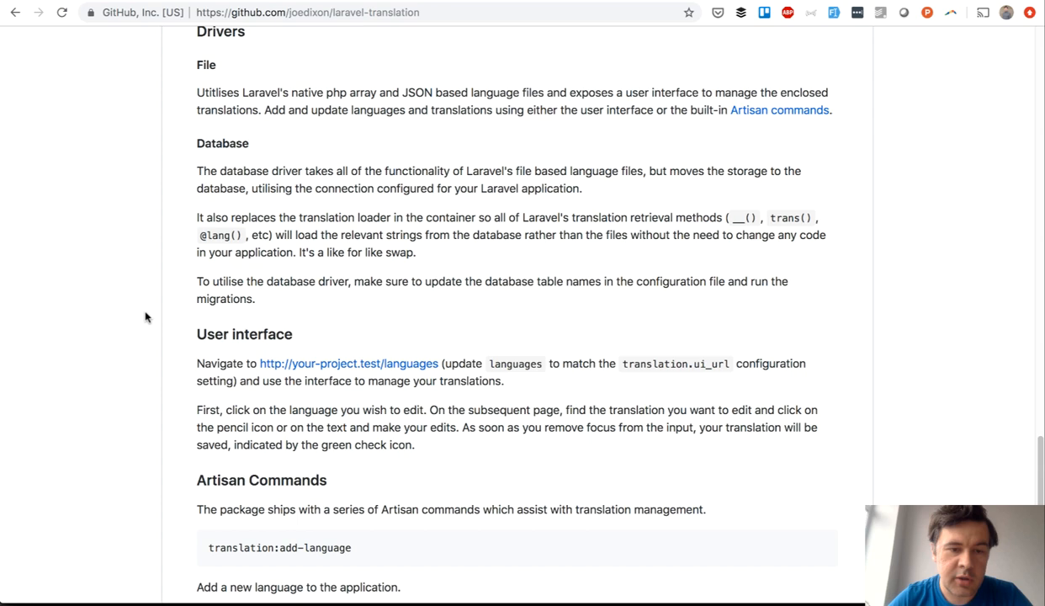
scroll("up", 3)
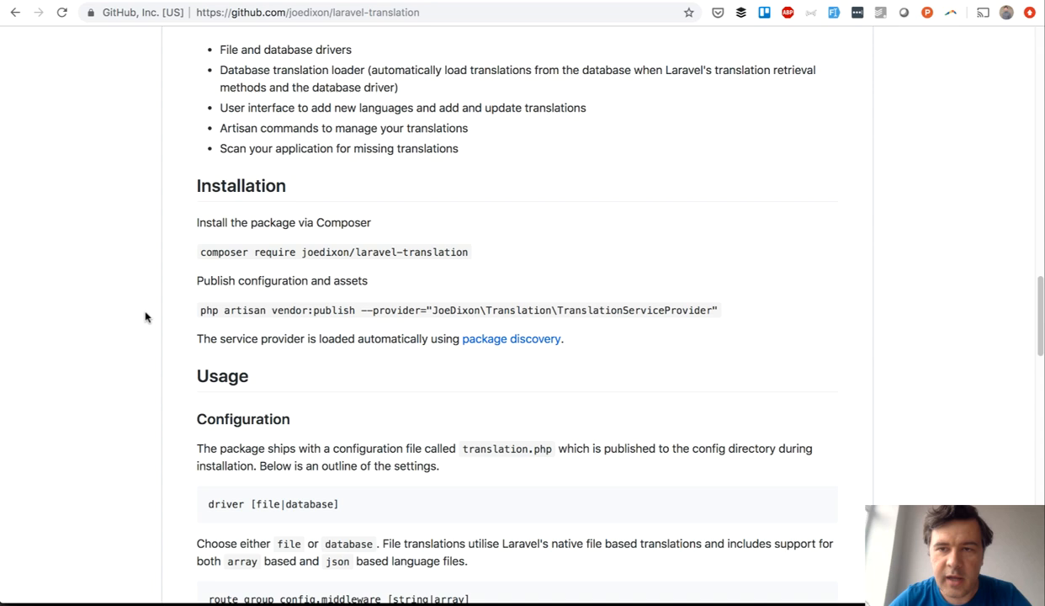